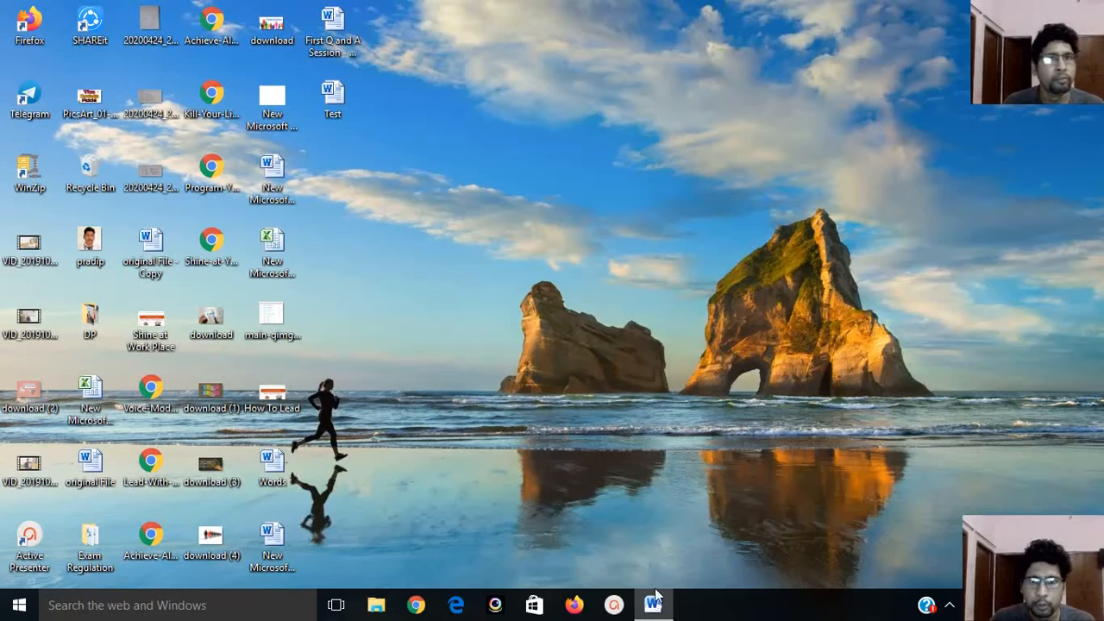
- Bring up the Word document holding the item earnings table
{"action": "left_click", "coordinate": [652, 604]}
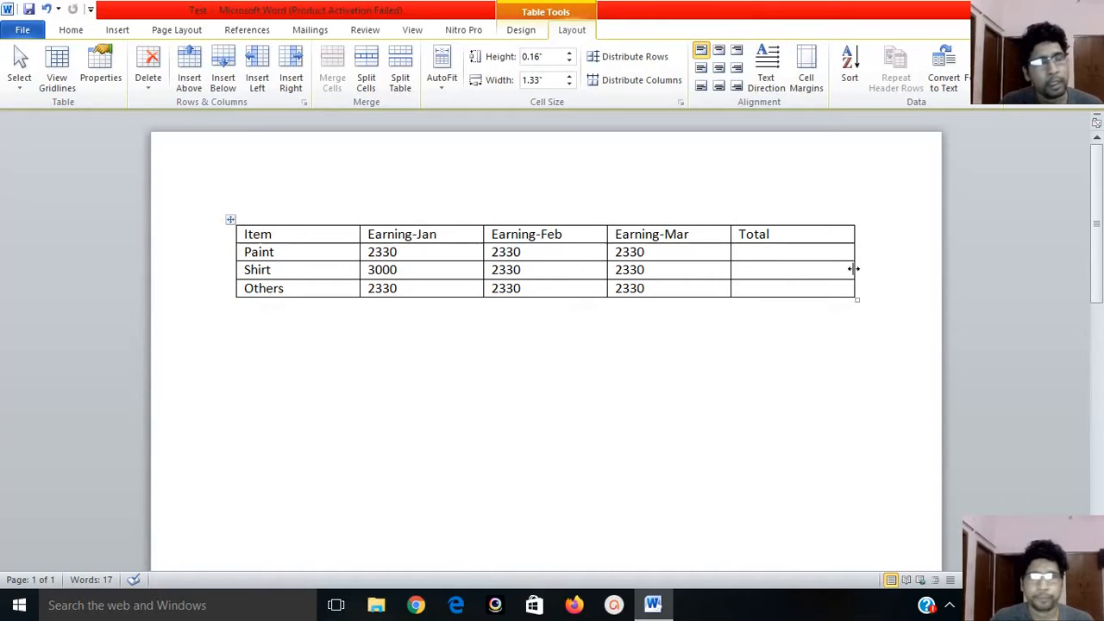
- Start a formula for Paint's Total cell proposing =SUM(LEFT)
{"action": "left_click", "coordinate": [71, 29]}
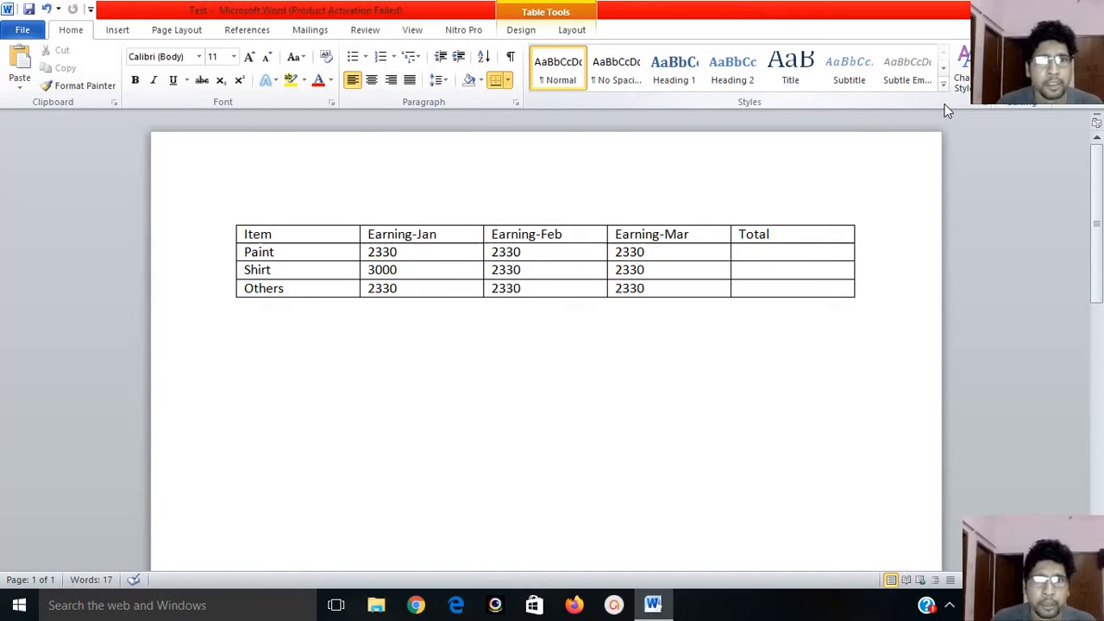
{"action": "left_click", "coordinate": [573, 30]}
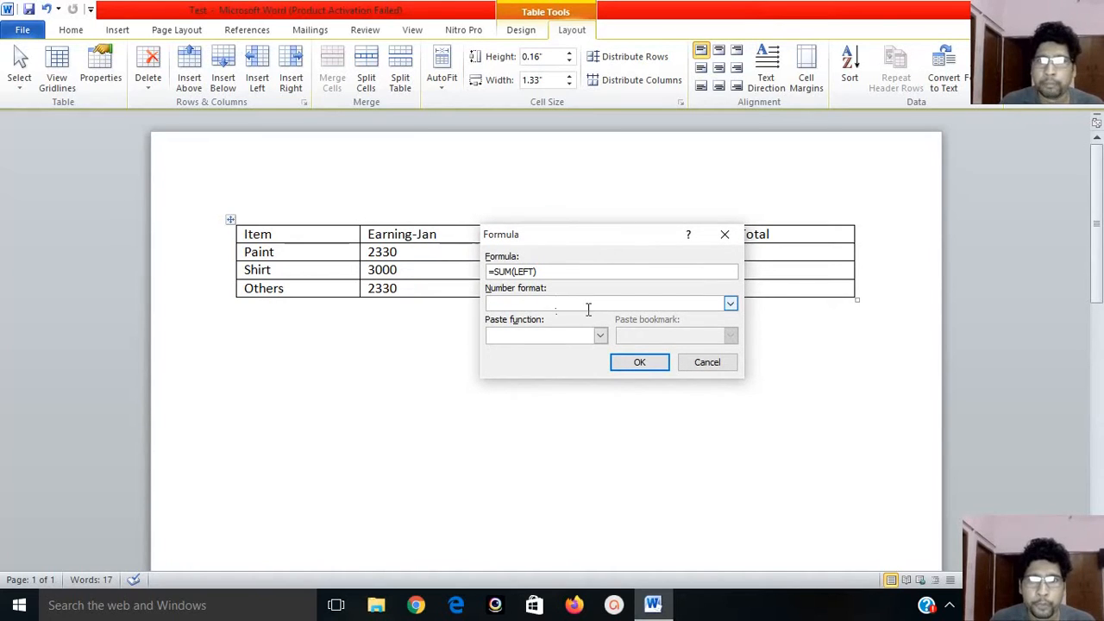
- Insert Paint's row total as =SUM(LEFT) with 0.00 format, giving 6990.00
{"action": "left_click", "coordinate": [731, 304]}
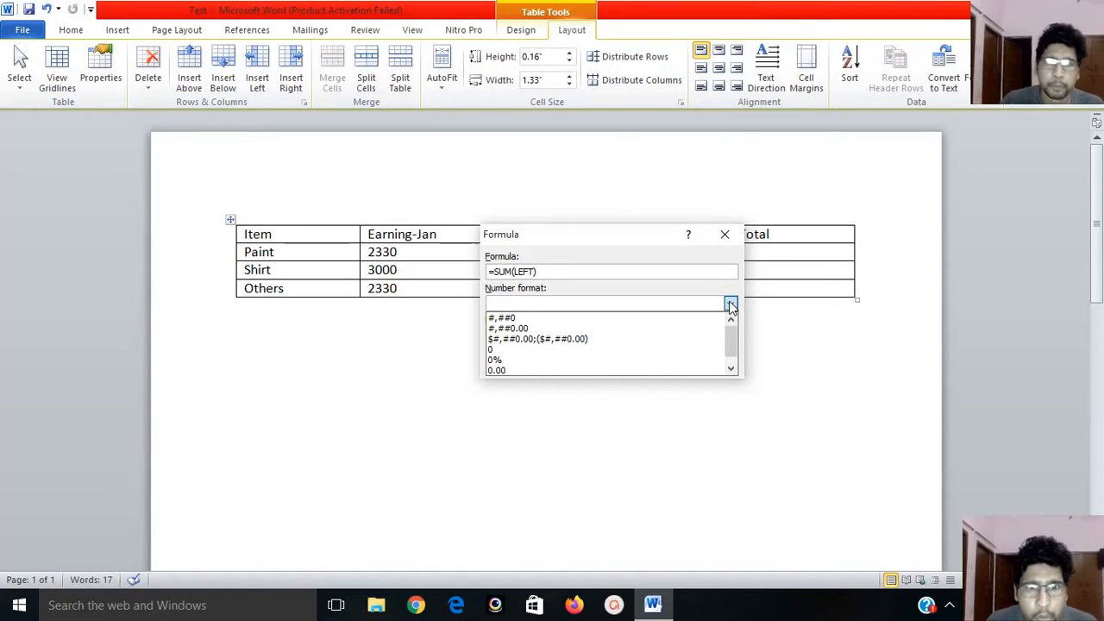
{"action": "left_click", "coordinate": [729, 303]}
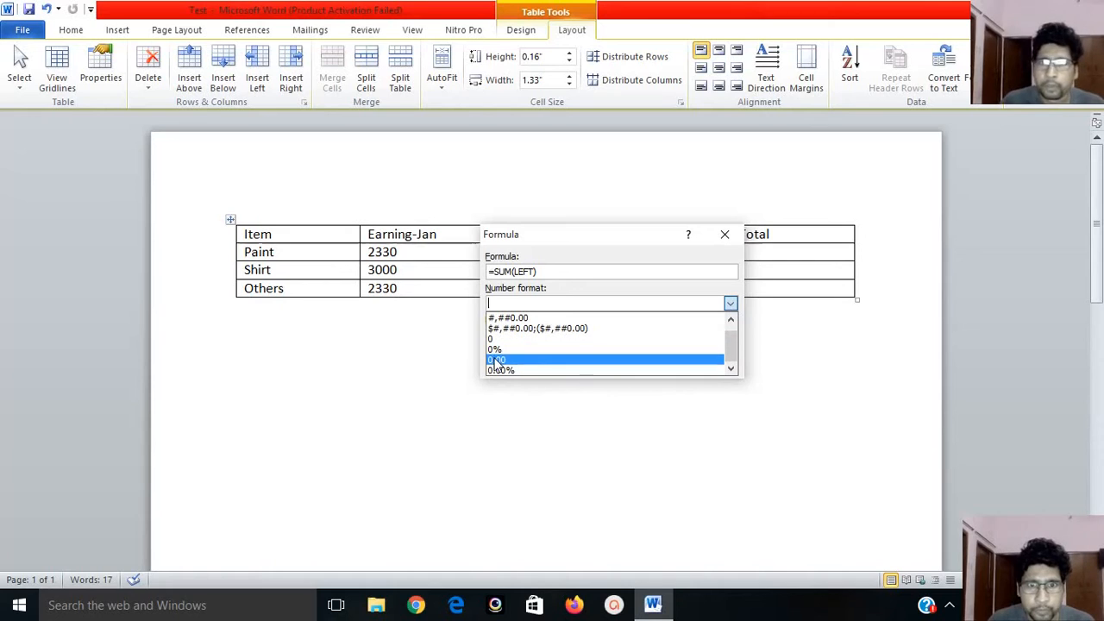
{"action": "left_click", "coordinate": [497, 361]}
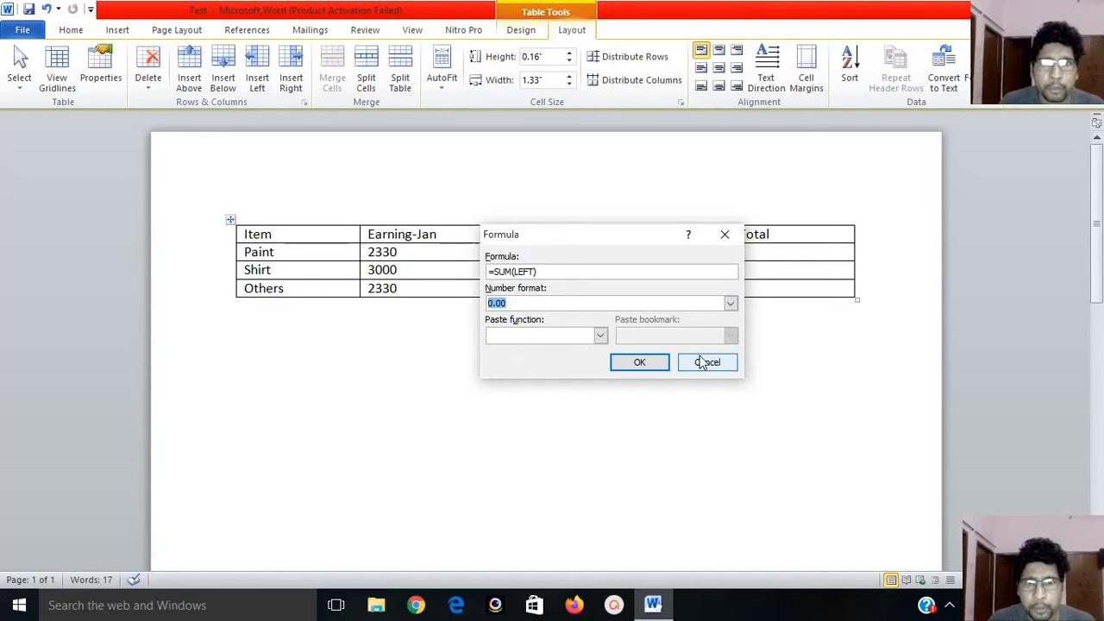
{"action": "left_click", "coordinate": [638, 362]}
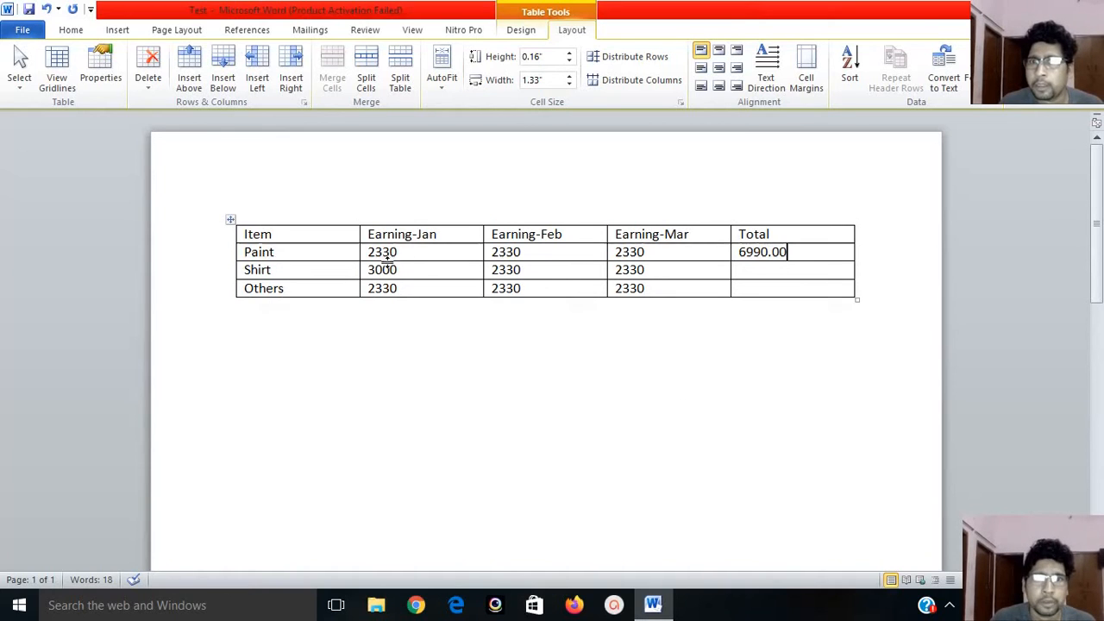
- Edit Shirt's Total formula from SUM(ABOVE) to SUM(LEFT) with 0.00 number format
{"action": "left_click", "coordinate": [768, 269]}
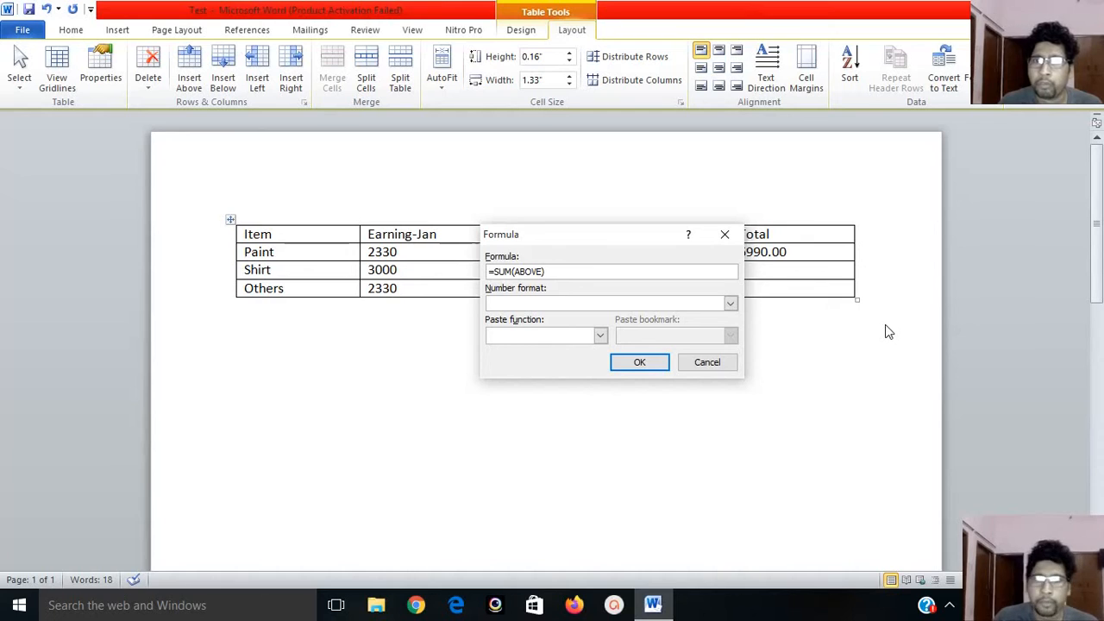
{"action": "left_click", "coordinate": [729, 303]}
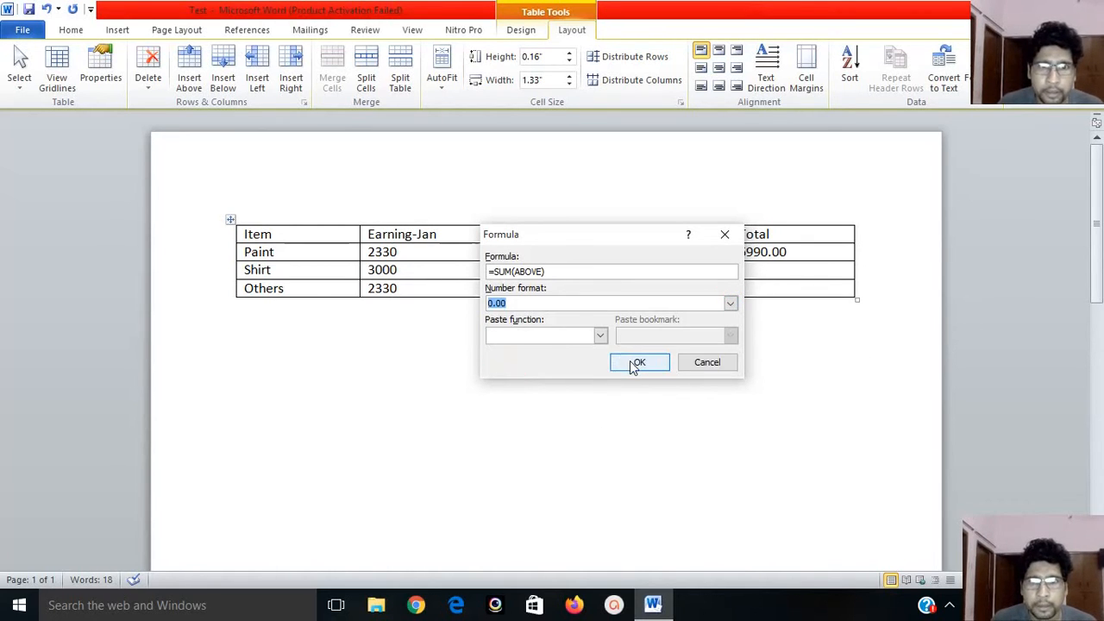
{"action": "left_click", "coordinate": [639, 362]}
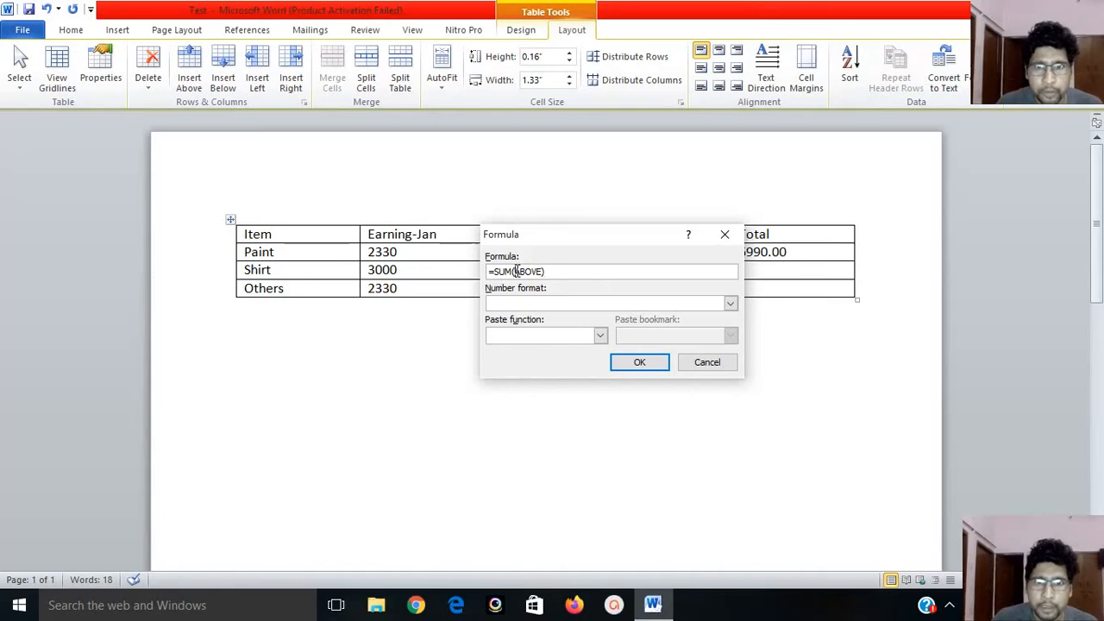
{"action": "double_click", "coordinate": [526, 271]}
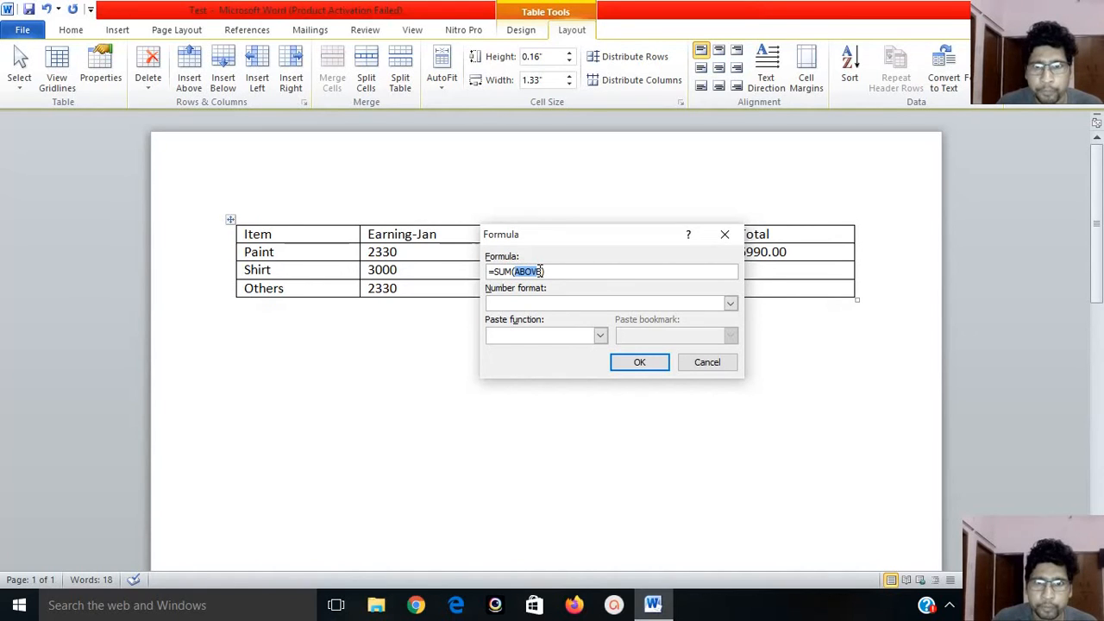
{"action": "type", "text": "L"}
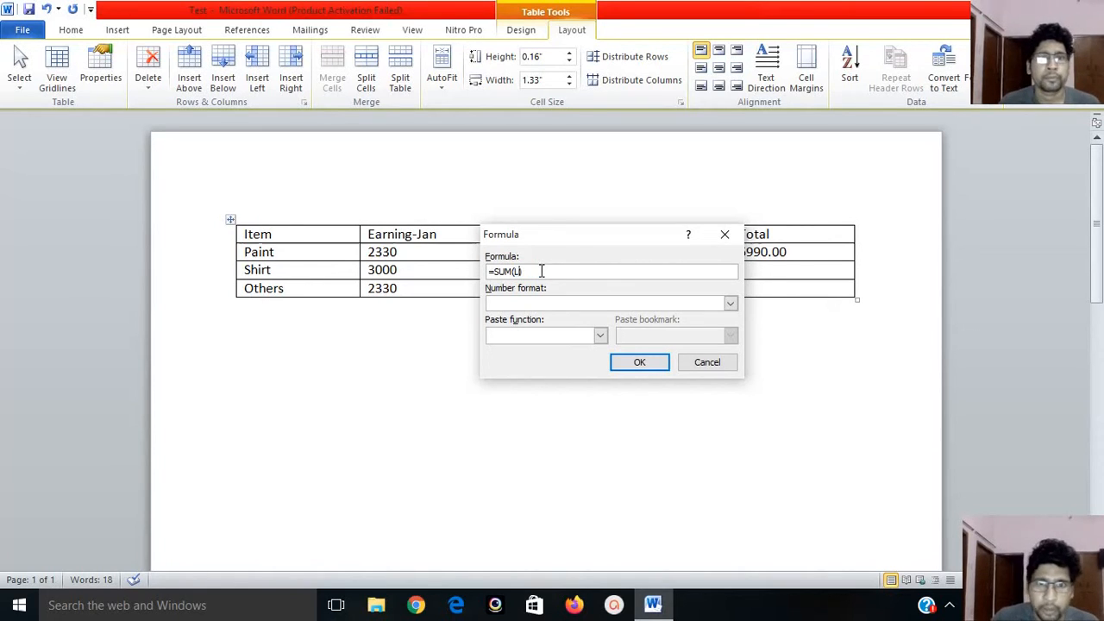
{"action": "type", "text": "EFT)"}
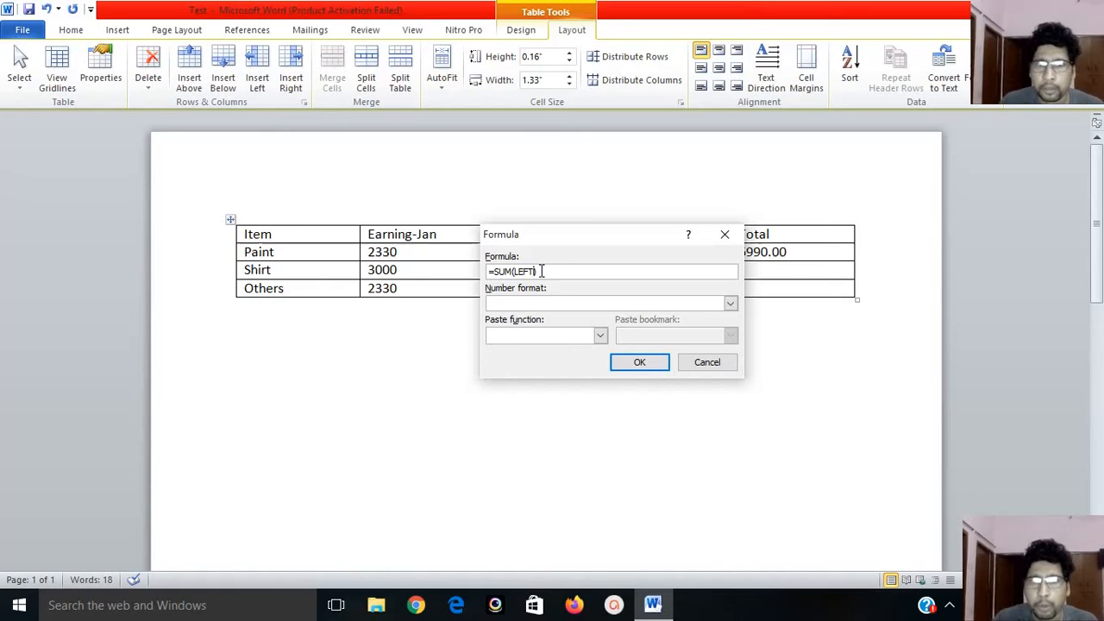
{"action": "mouse_move", "coordinate": [696, 296]}
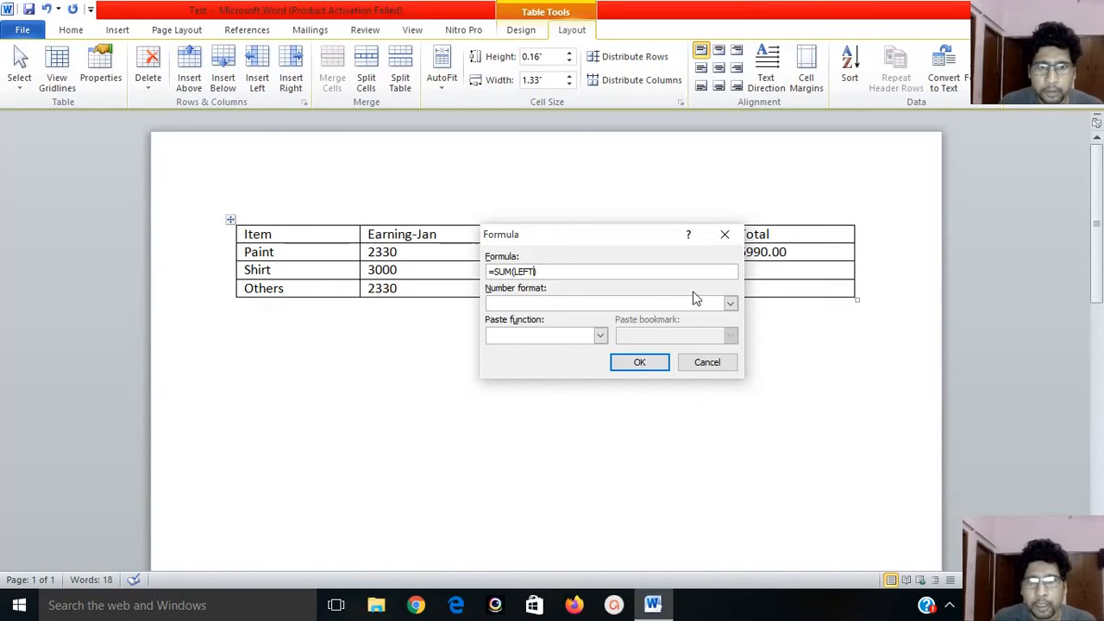
{"action": "left_click", "coordinate": [730, 303]}
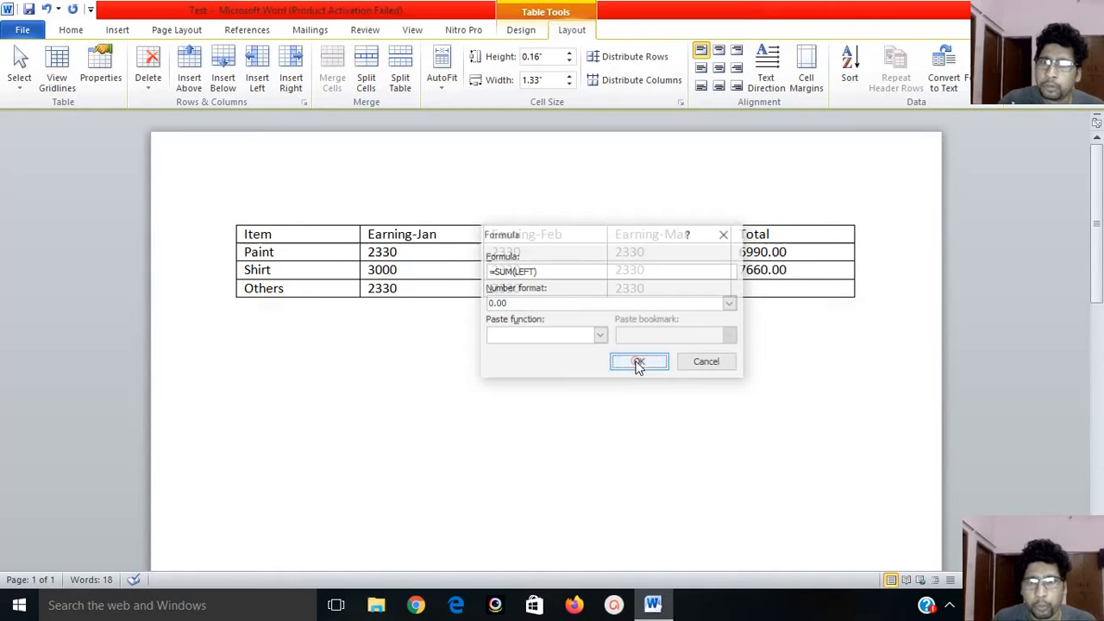
- Insert Shirt's total 7660.00 and move into the Others row's Total cell
{"action": "left_click", "coordinate": [638, 362]}
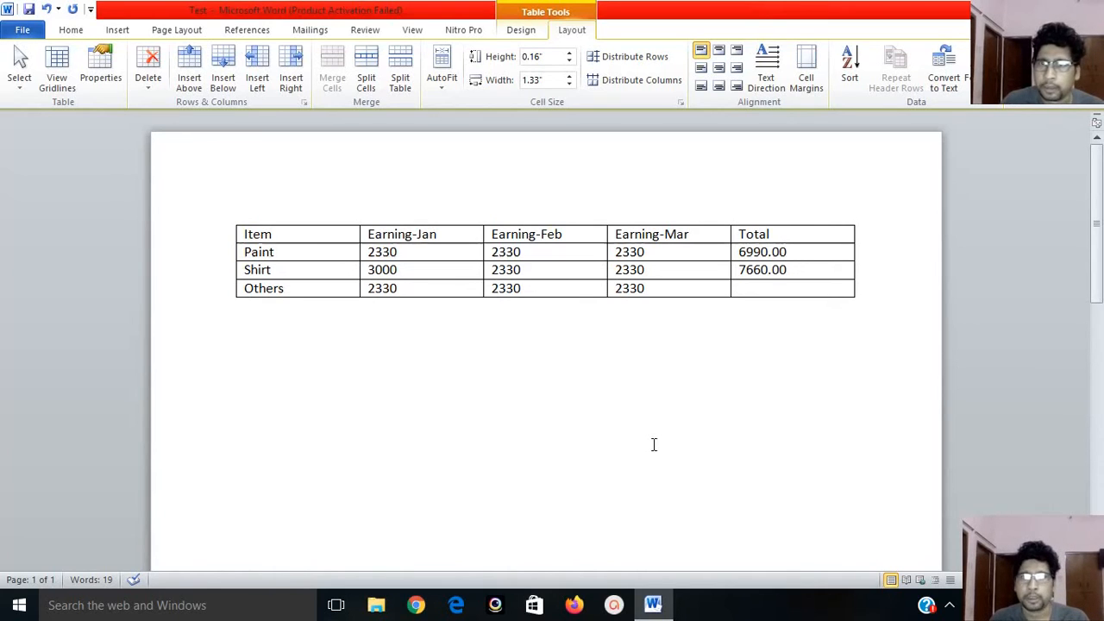
{"action": "left_click", "coordinate": [787, 269]}
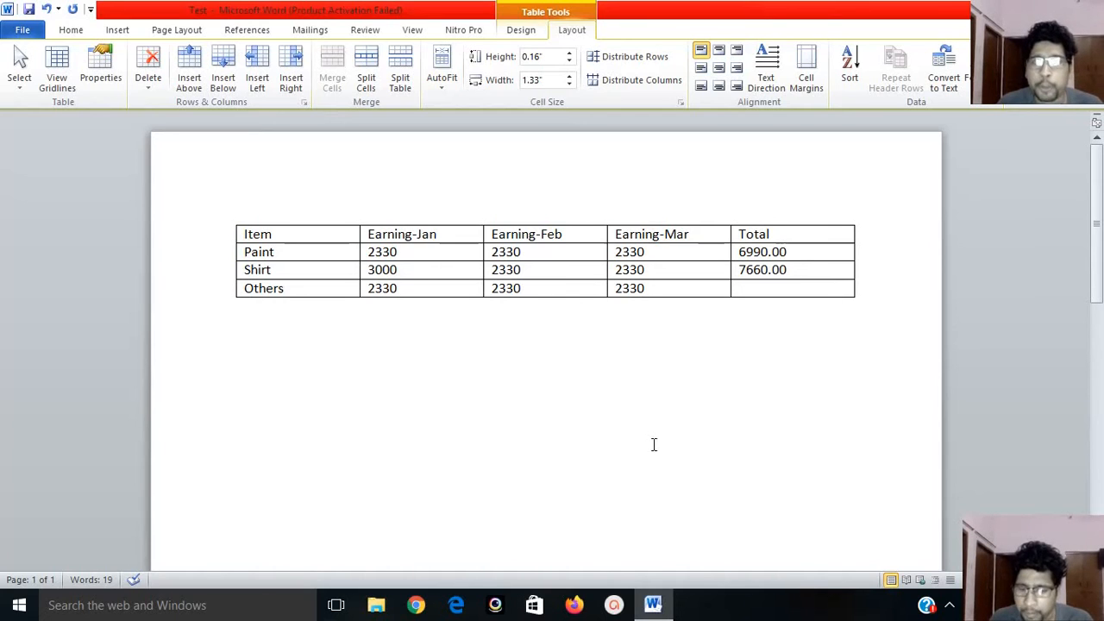
{"action": "left_click", "coordinate": [784, 269]}
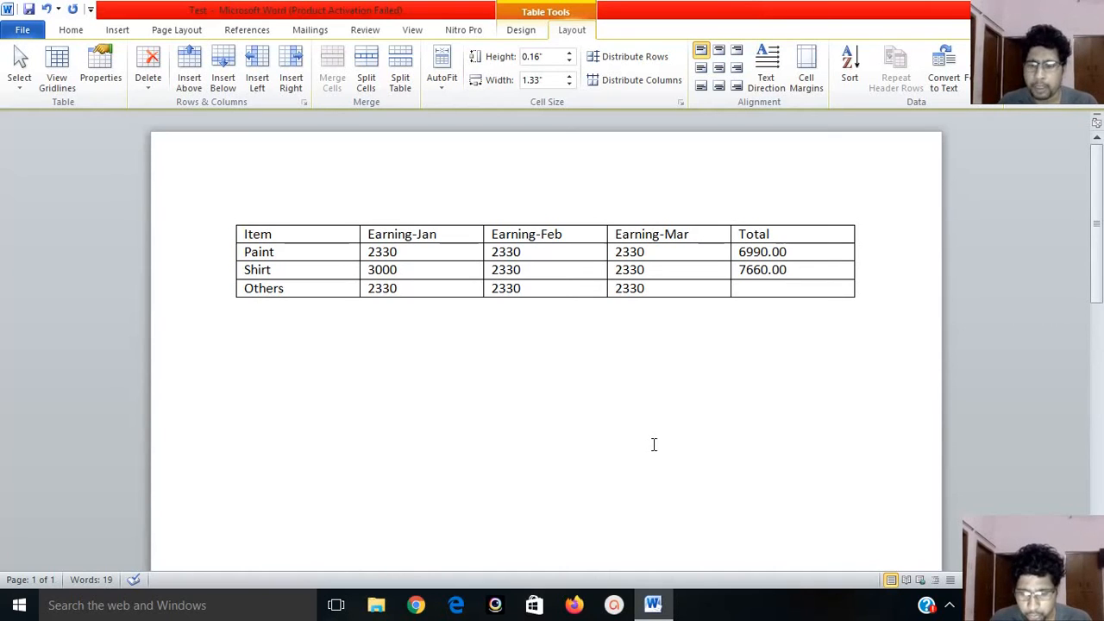
{"action": "left_click", "coordinate": [785, 269]}
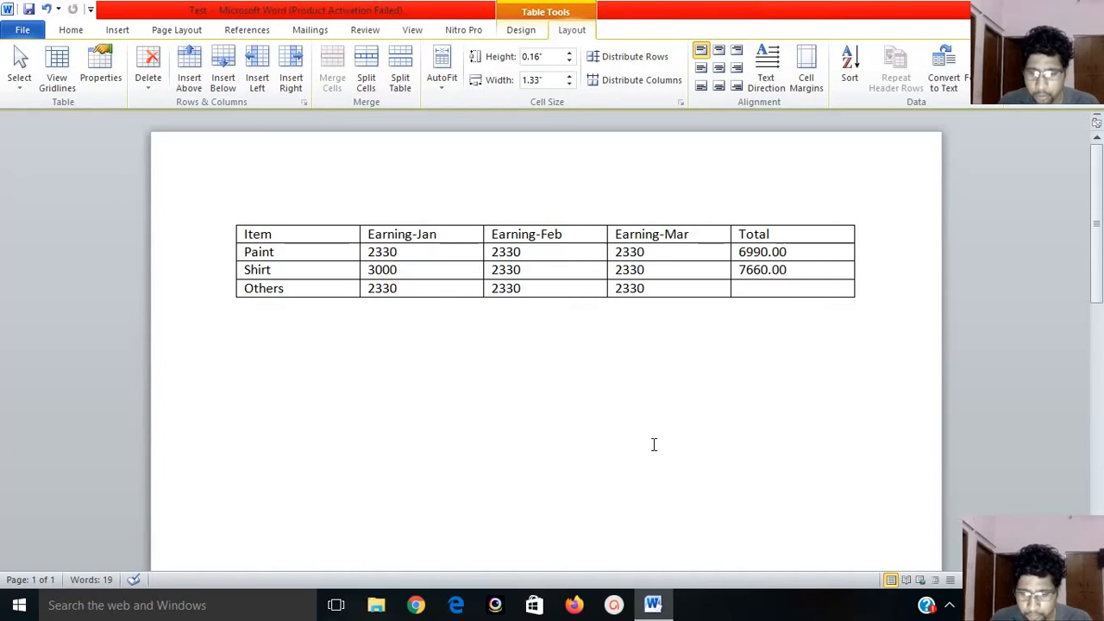
{"action": "left_click", "coordinate": [762, 269]}
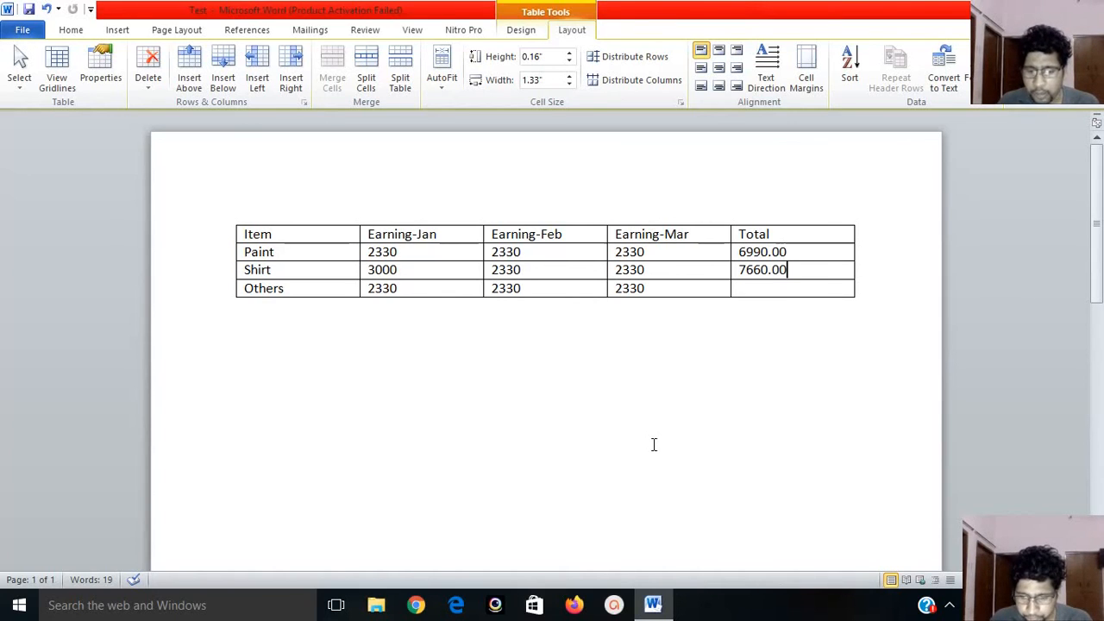